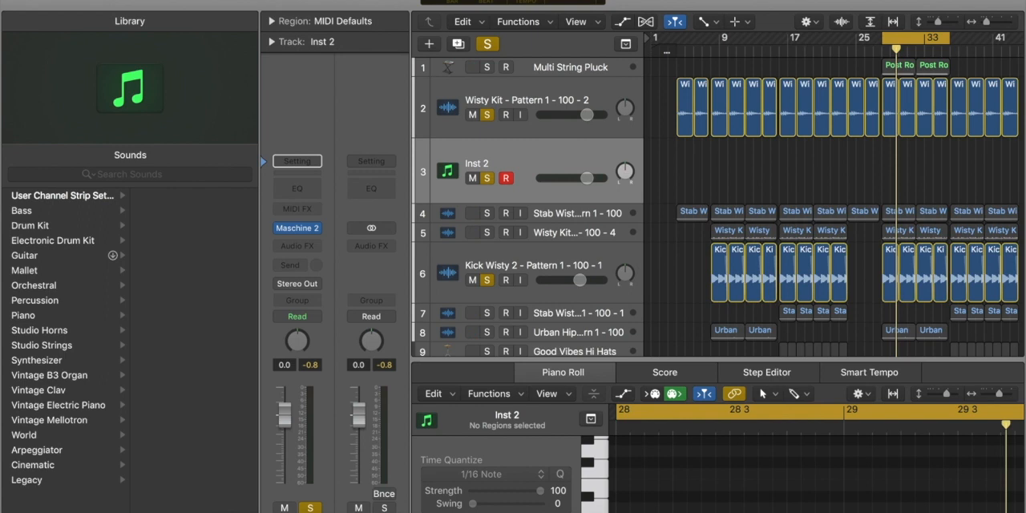
# Return from the Maschine 2 instrument view and start playing the arrangement
pyautogui.click(297, 228)
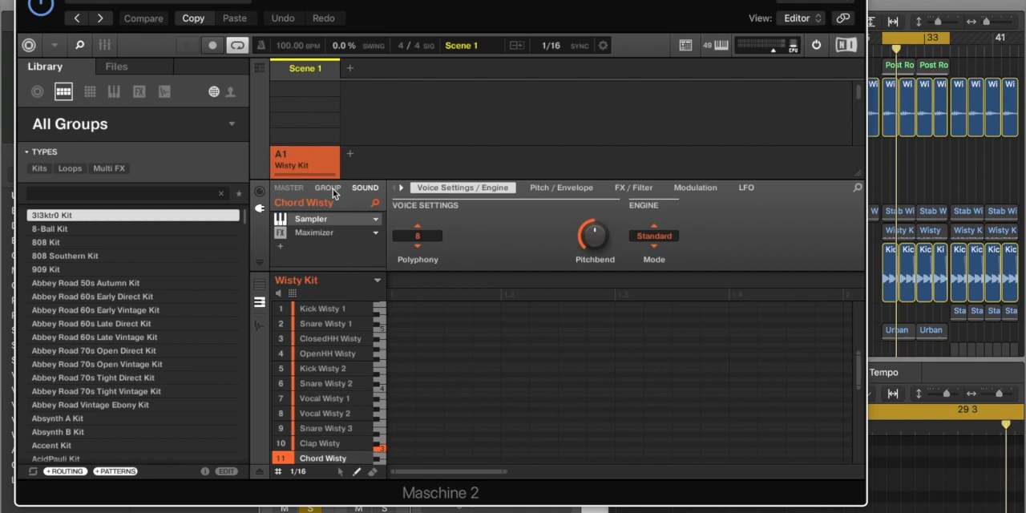
pyautogui.moveTo(304, 274)
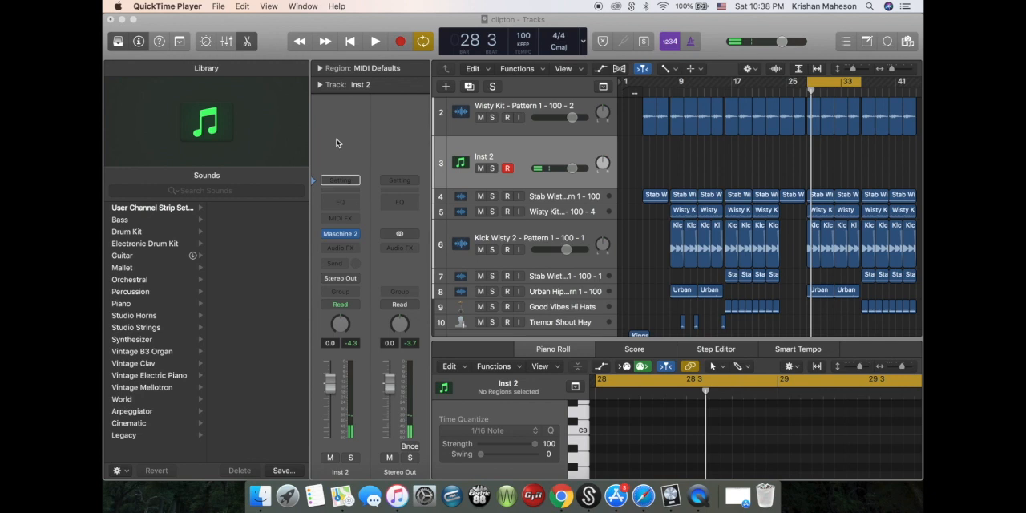
pyautogui.moveTo(354, 170)
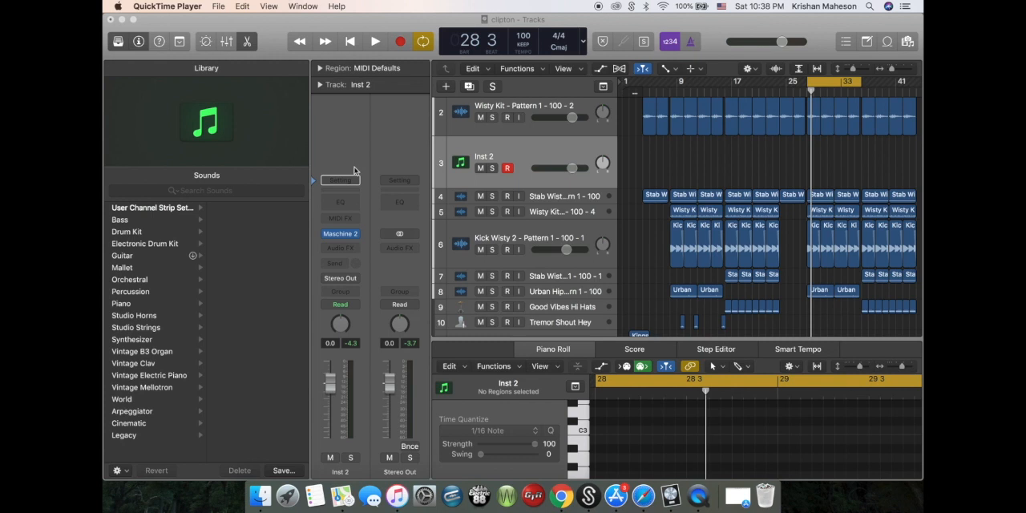
pyautogui.click(375, 41)
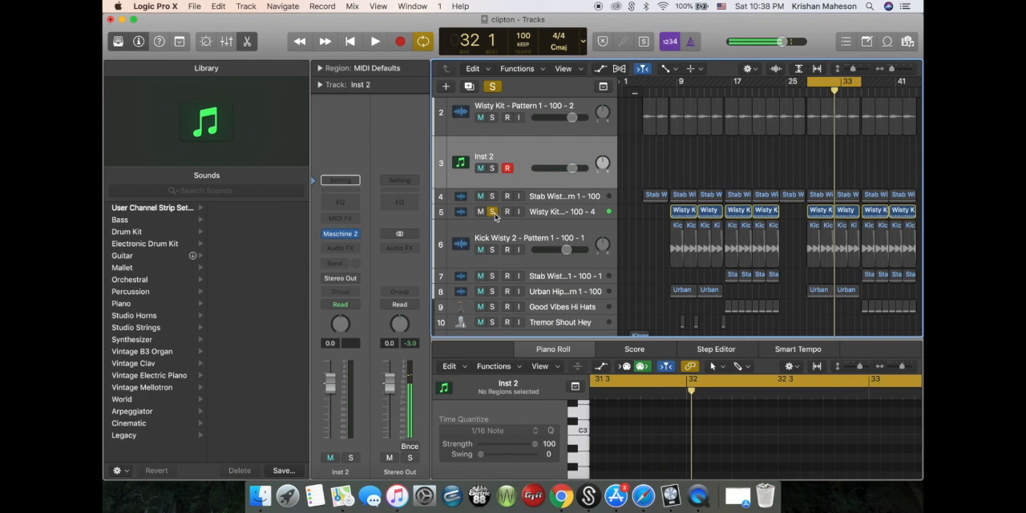
pyautogui.click(375, 42)
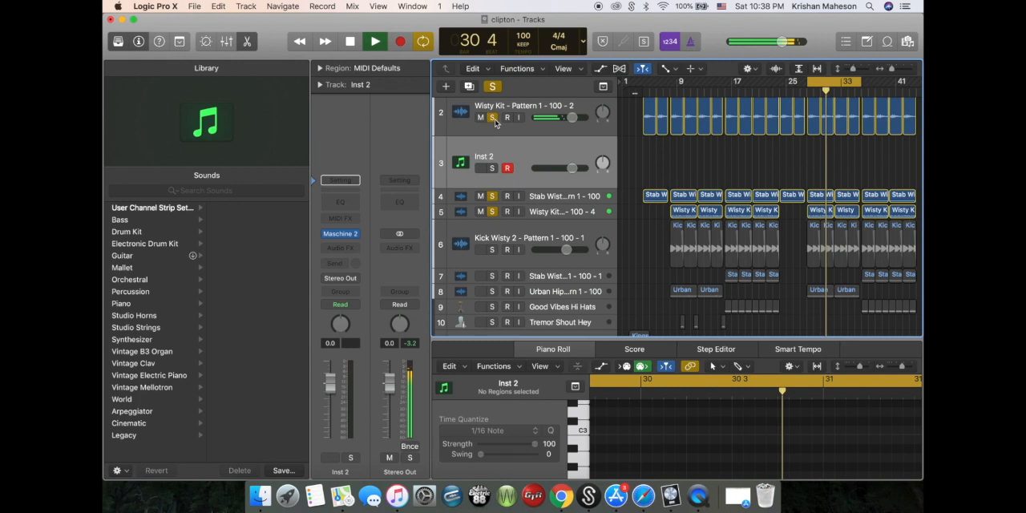
# Restart playback from bar 29 to audition the Percussions and Rollin Hi hats tracks
pyautogui.click(375, 42)
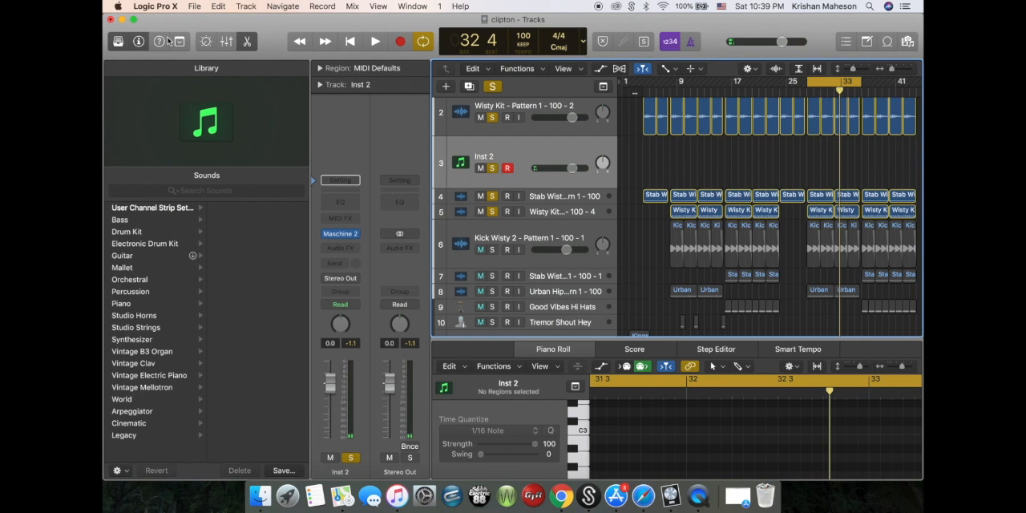
pyautogui.click(491, 250)
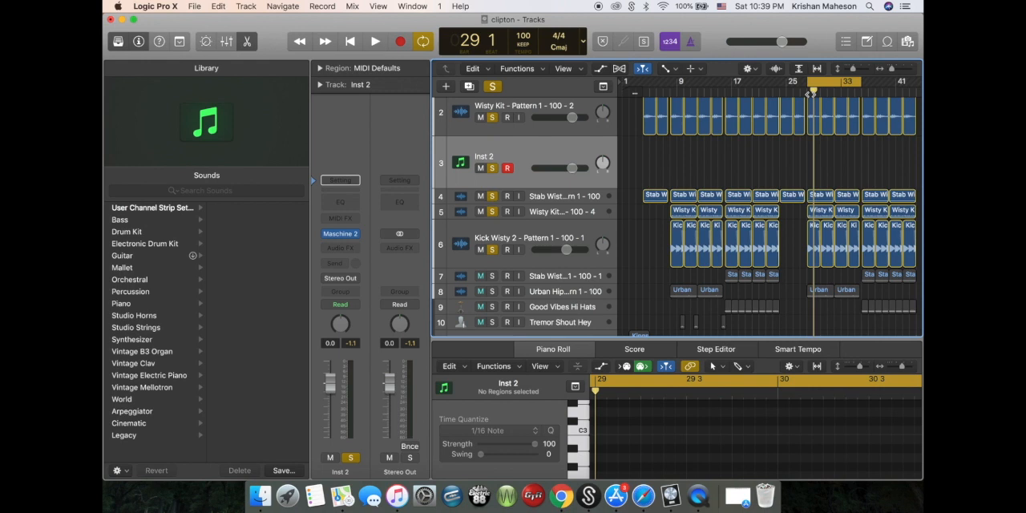
pyautogui.click(375, 41)
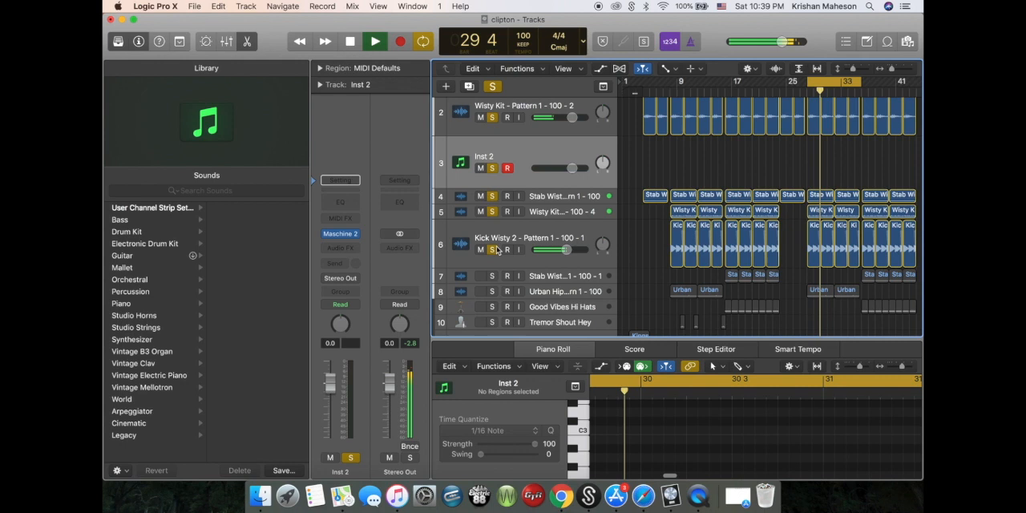
pyautogui.click(350, 41)
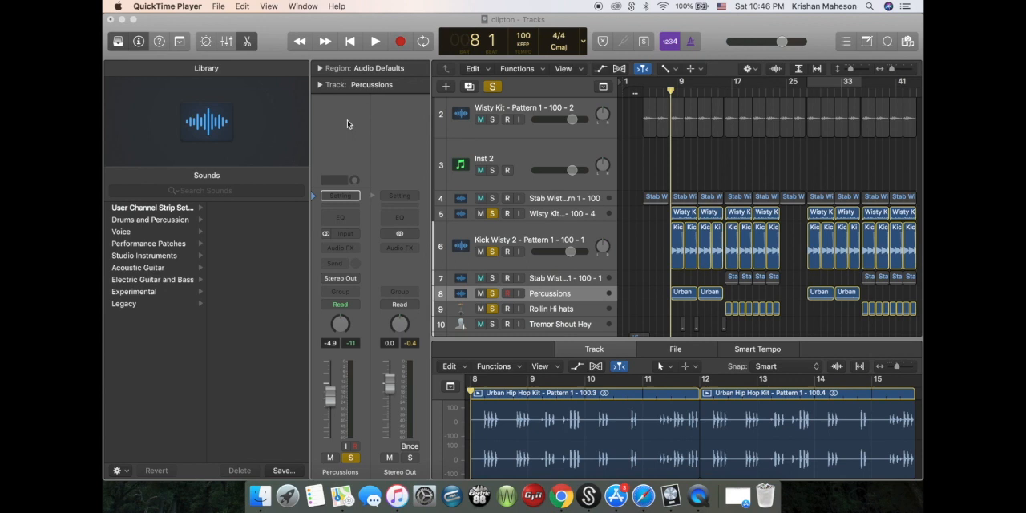
pyautogui.click(375, 42)
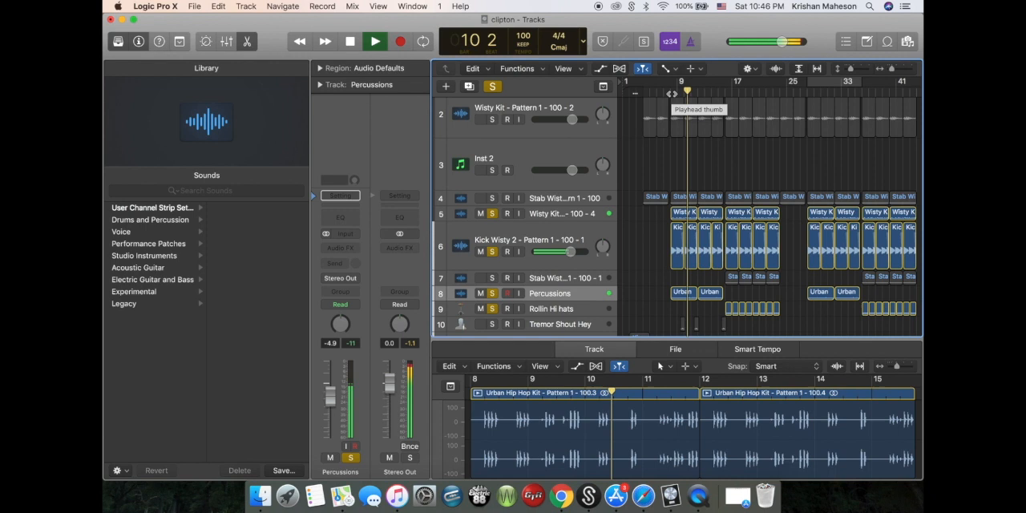
pyautogui.click(349, 42)
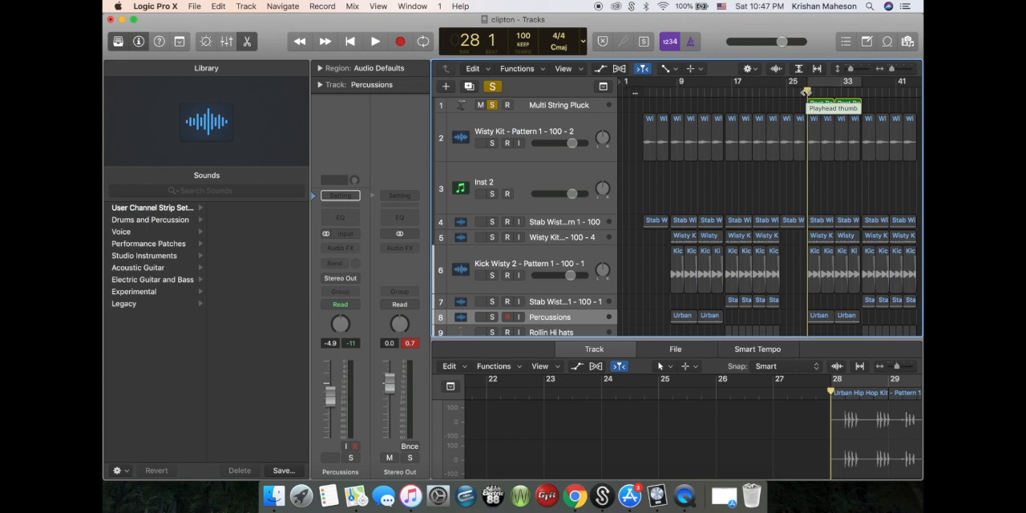
pyautogui.click(376, 42)
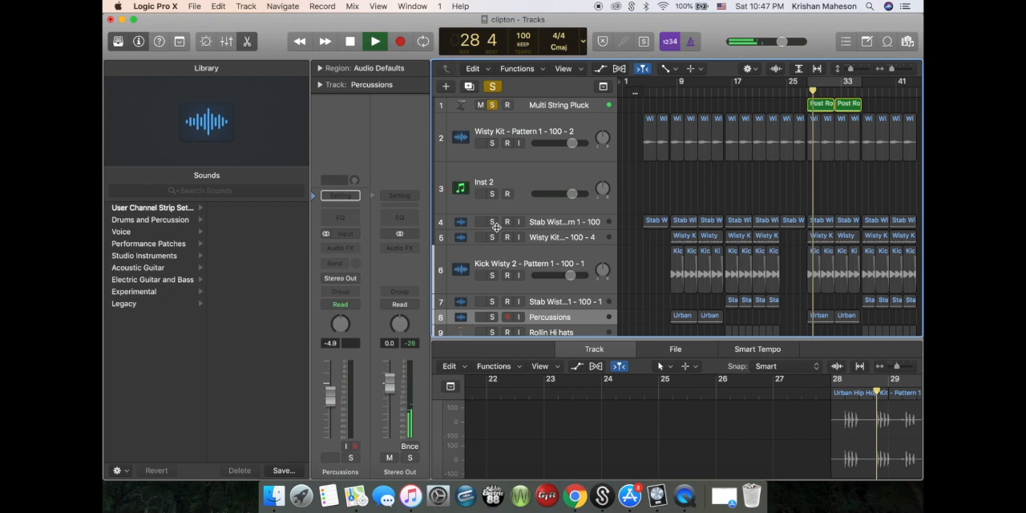
pyautogui.click(491, 222)
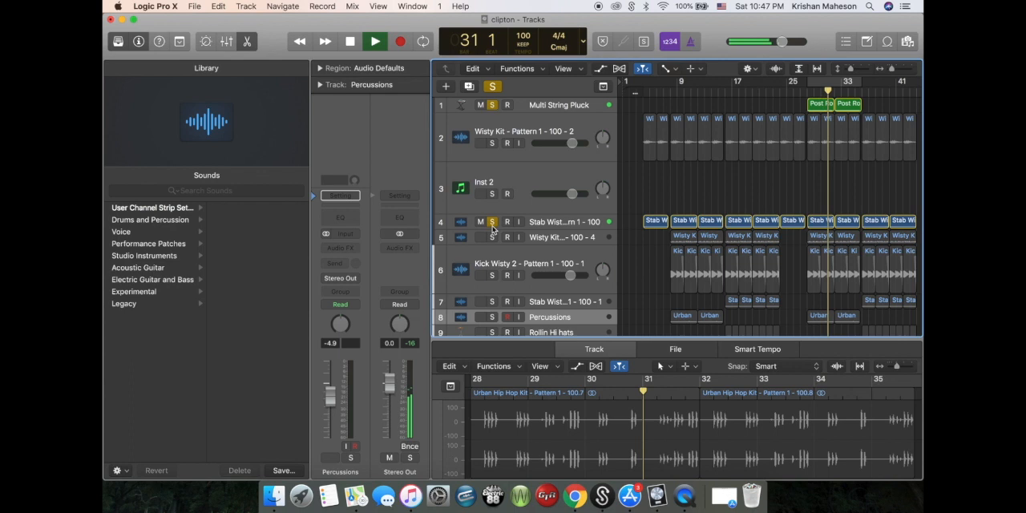
pyautogui.click(375, 42)
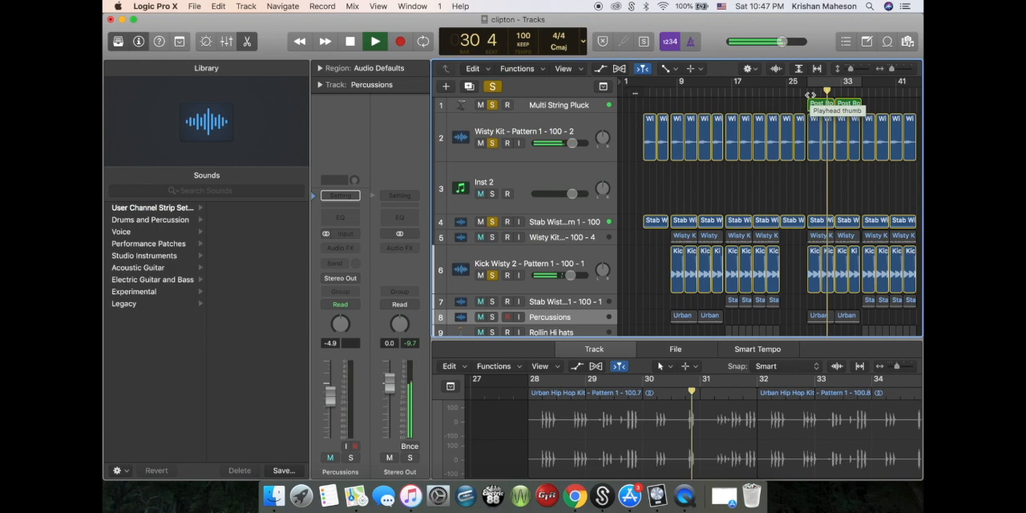
pyautogui.click(349, 41)
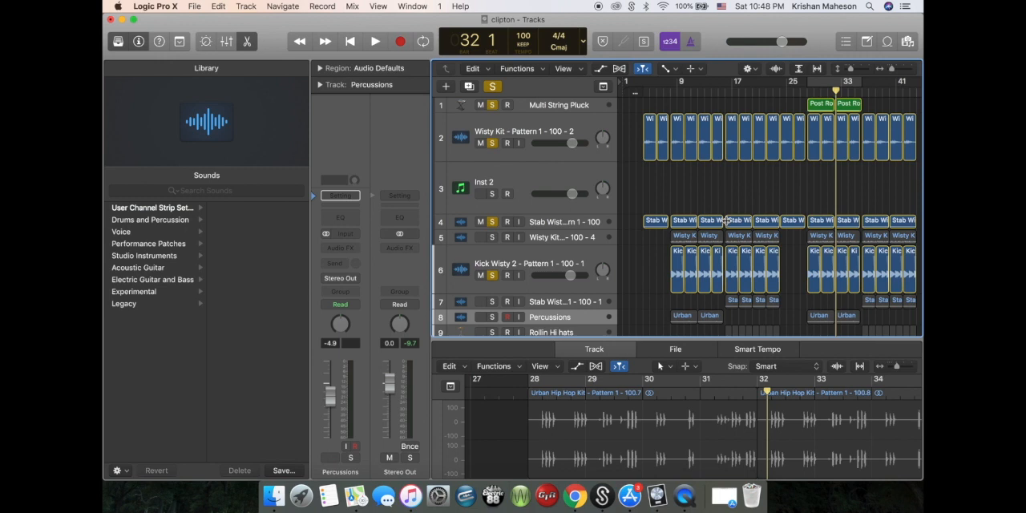
pyautogui.scroll(-3)
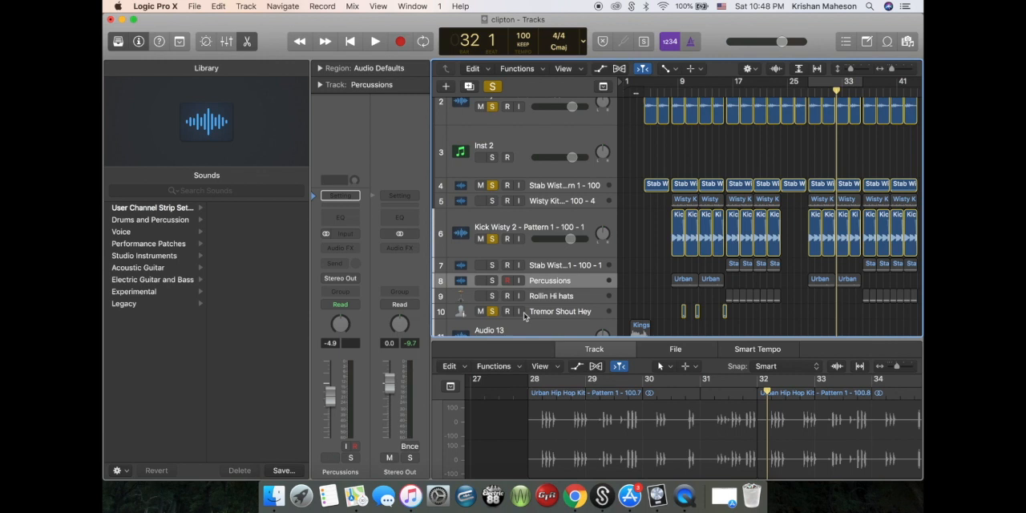
# Audition the Tremor Shout Hey hits, then play the full beat from the beginning
pyautogui.click(561, 311)
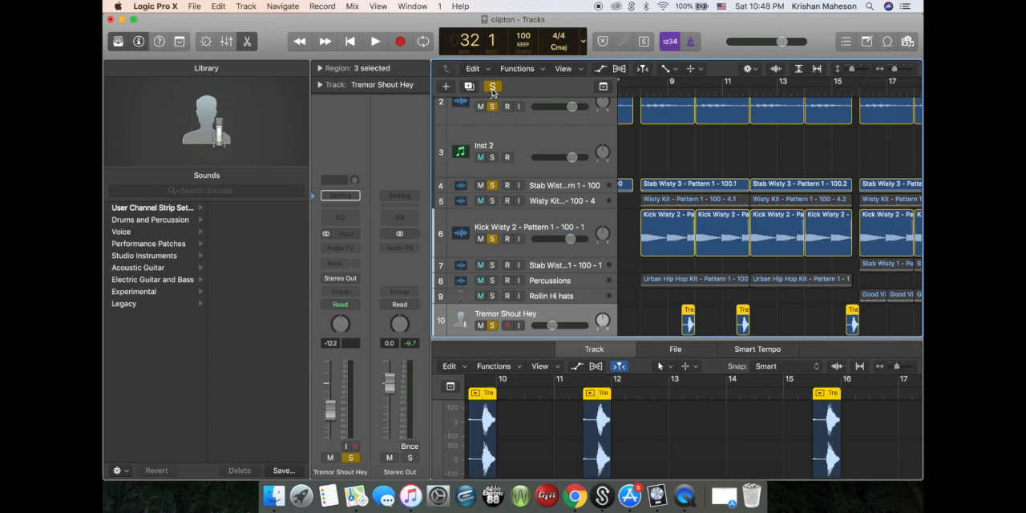
pyautogui.click(375, 42)
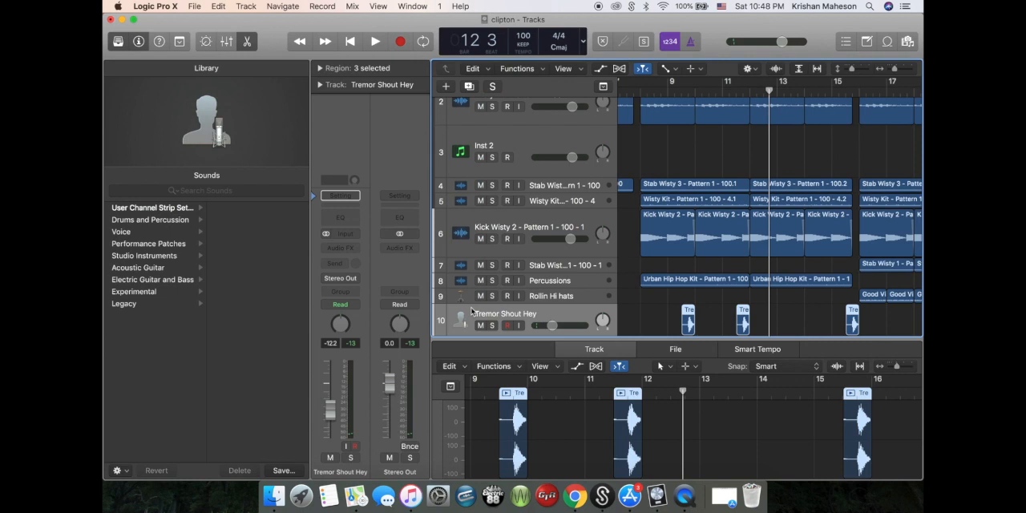
pyautogui.click(375, 42)
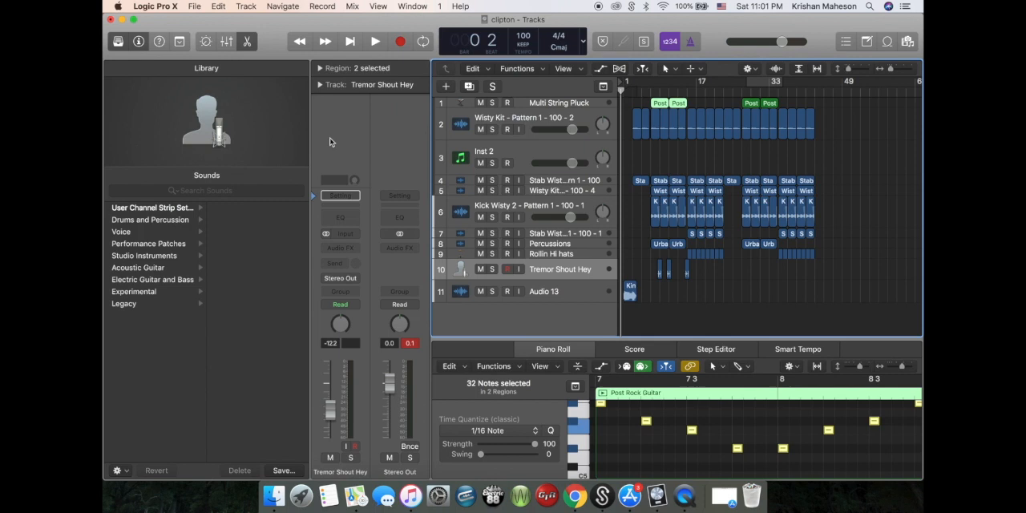
pyautogui.click(375, 41)
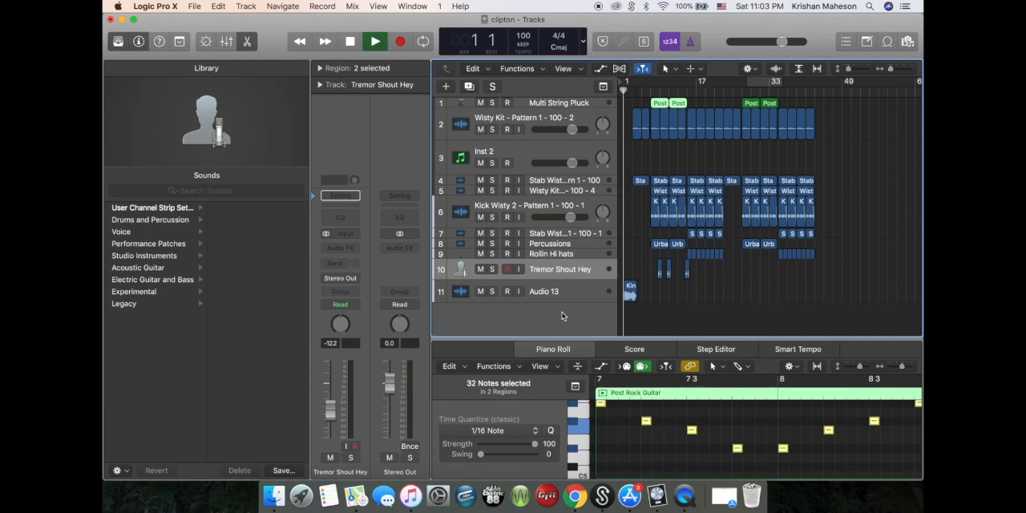